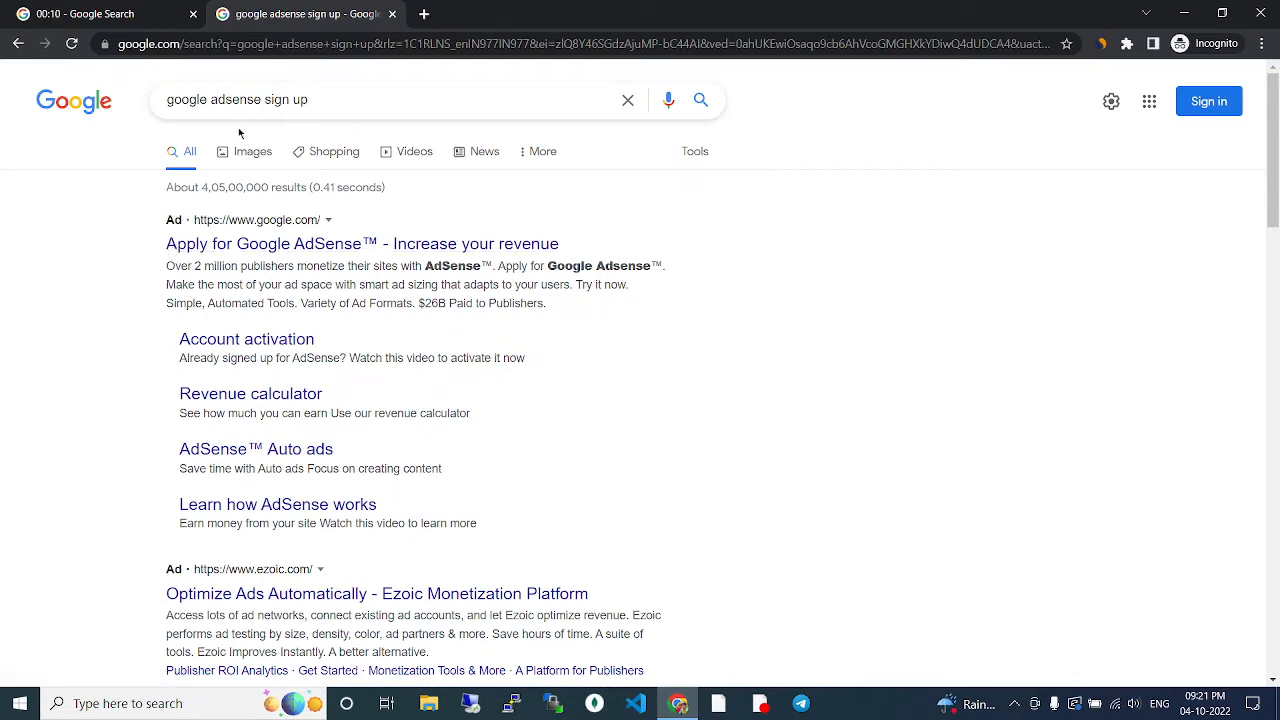
pyautogui.moveTo(175, 250)
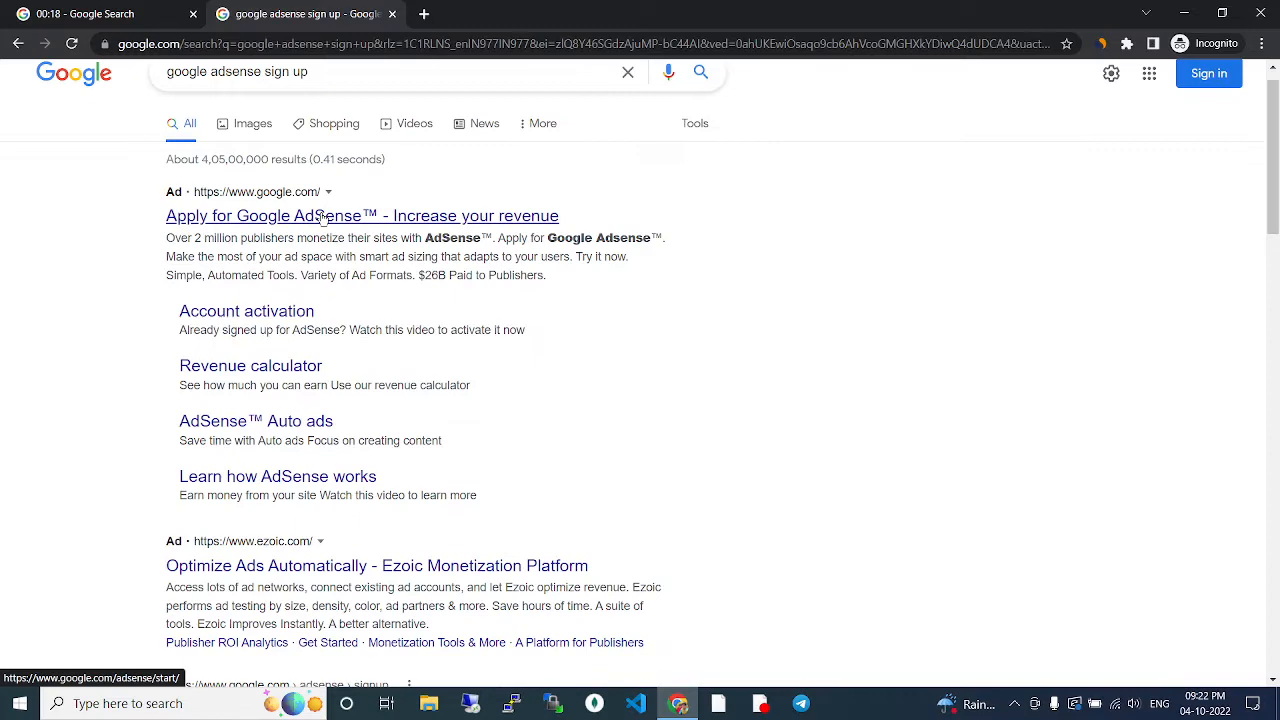
# - Open the AdSense homepage via the sponsored 'Apply for Google AdSense' ad, checking Sign in and Get started
pyautogui.click(362, 216)
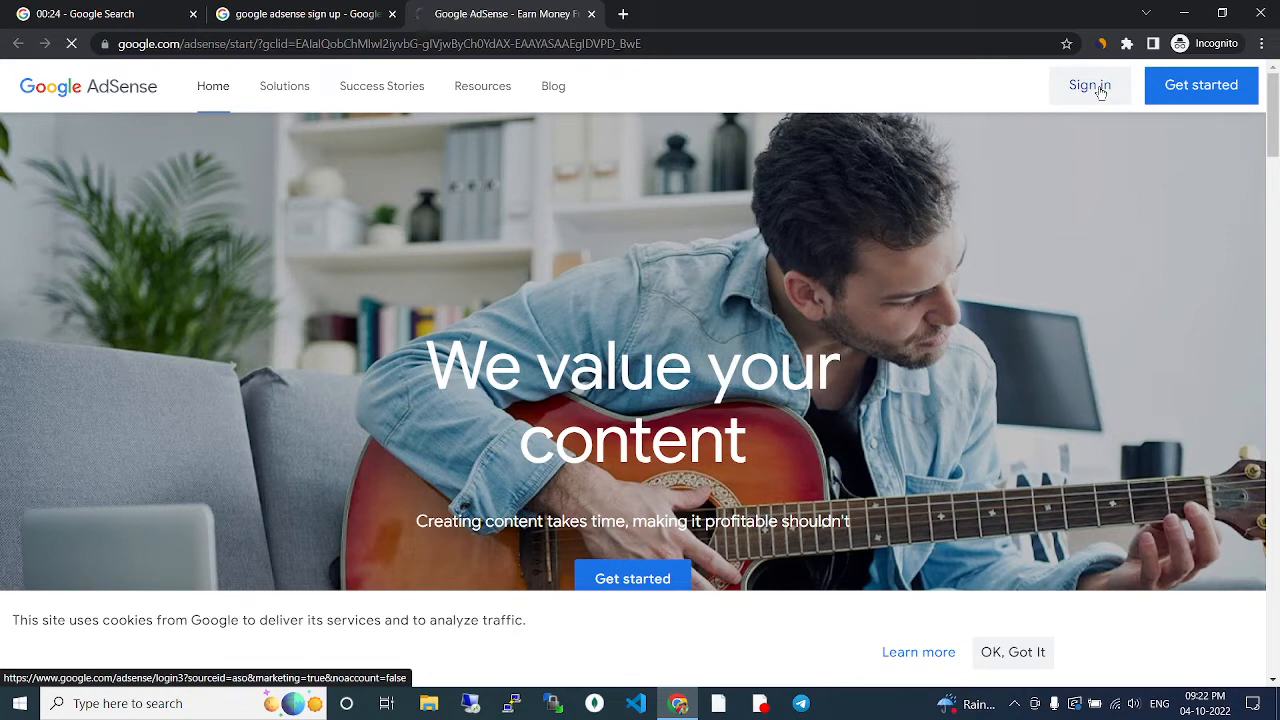
pyautogui.click(1089, 85)
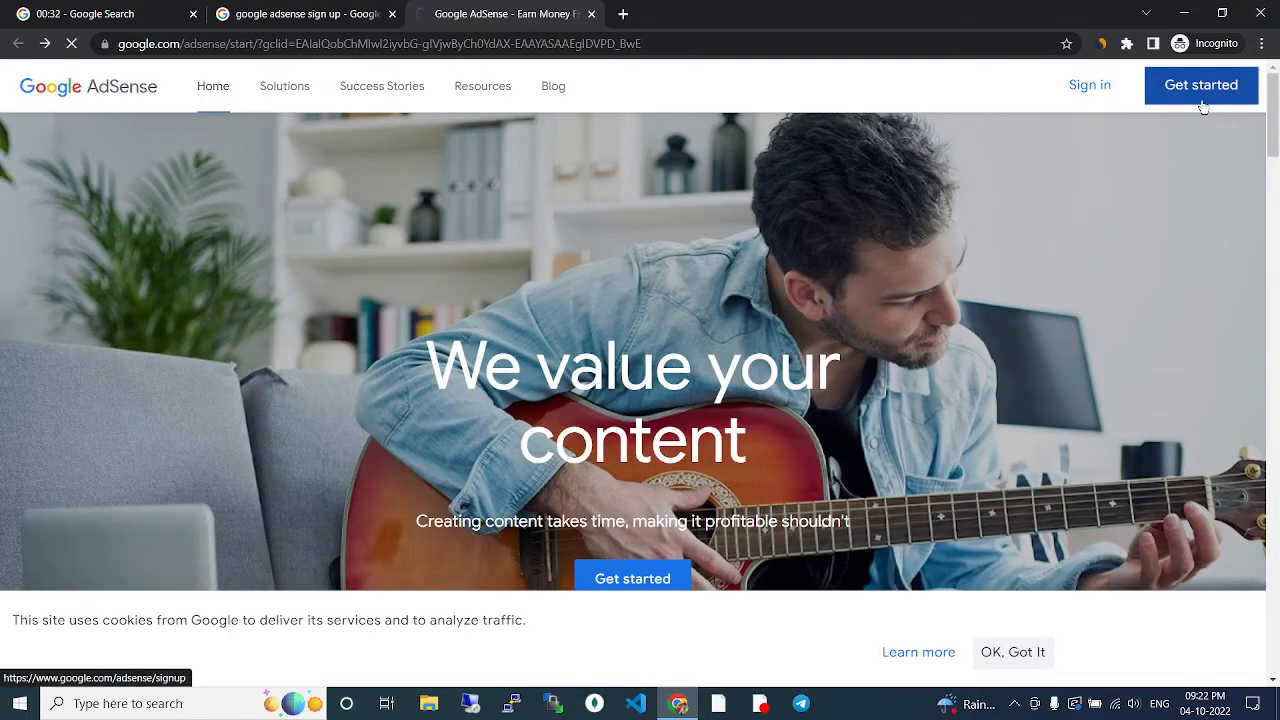
pyautogui.click(1201, 85)
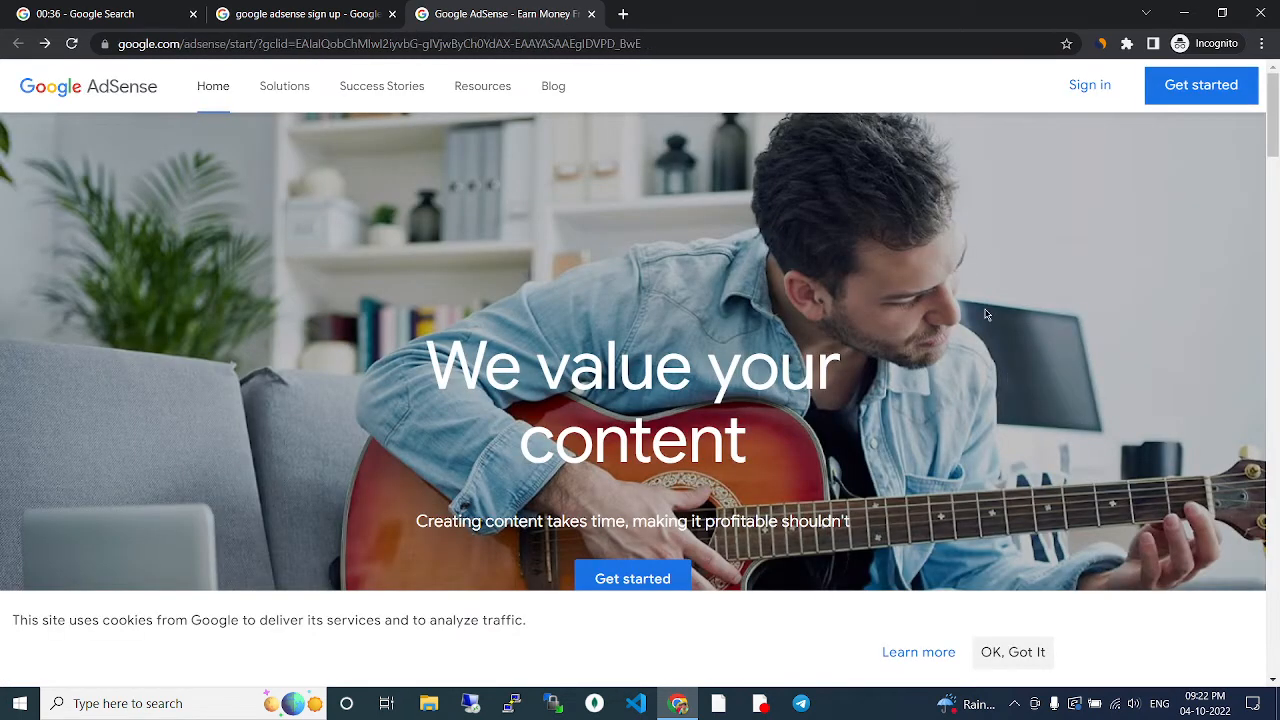
pyautogui.moveTo(421, 188)
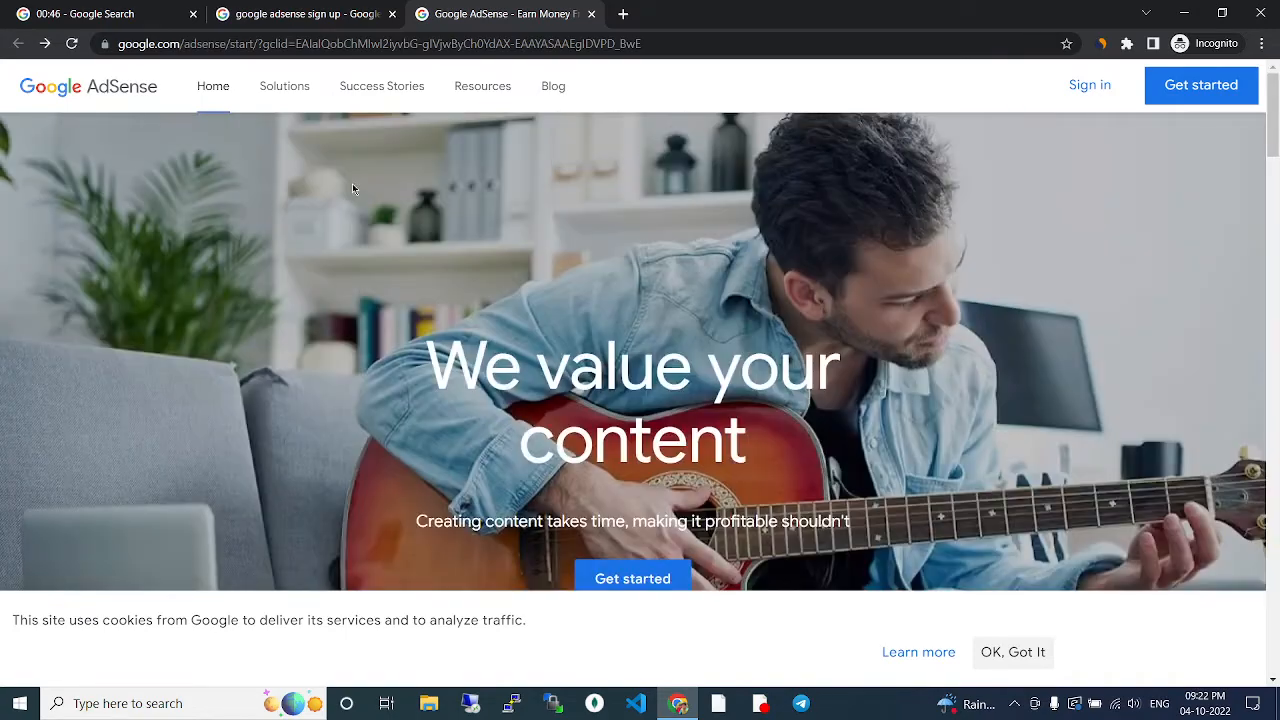
# - Return to the 'google adsense sign up' results tab and scroll down through them and back up
pyautogui.click(300, 13)
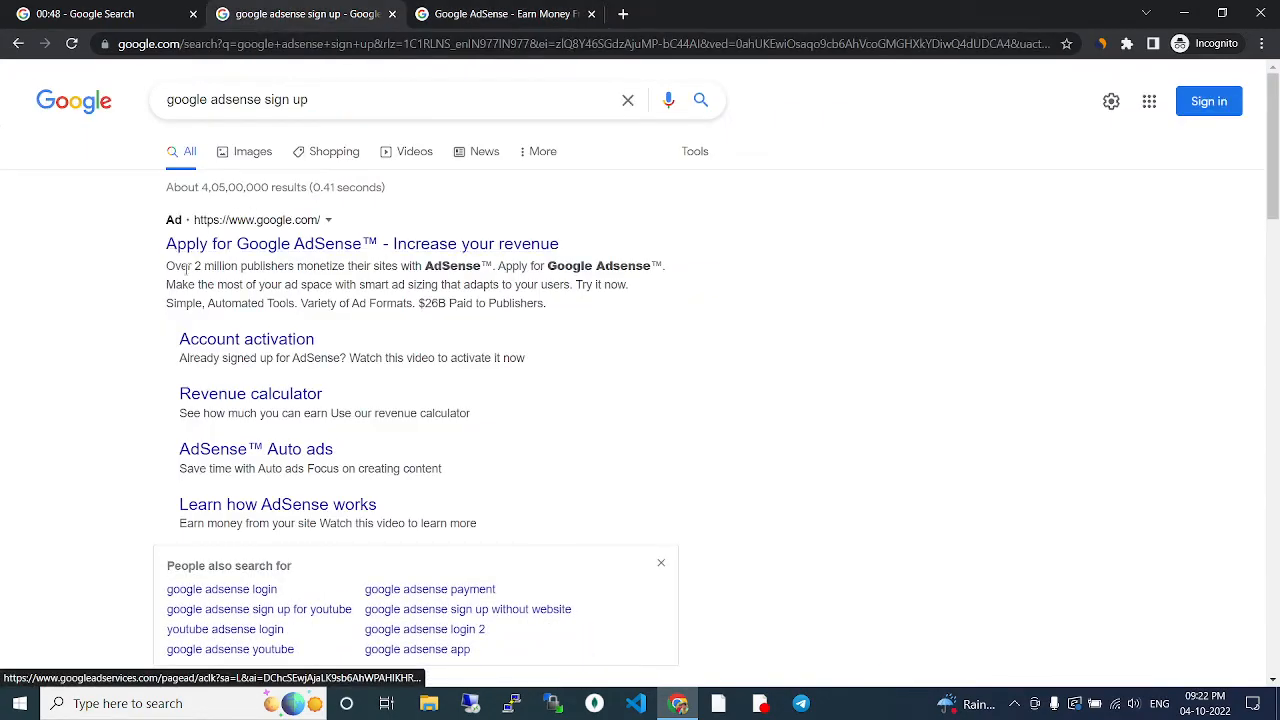
pyautogui.scroll(-3)
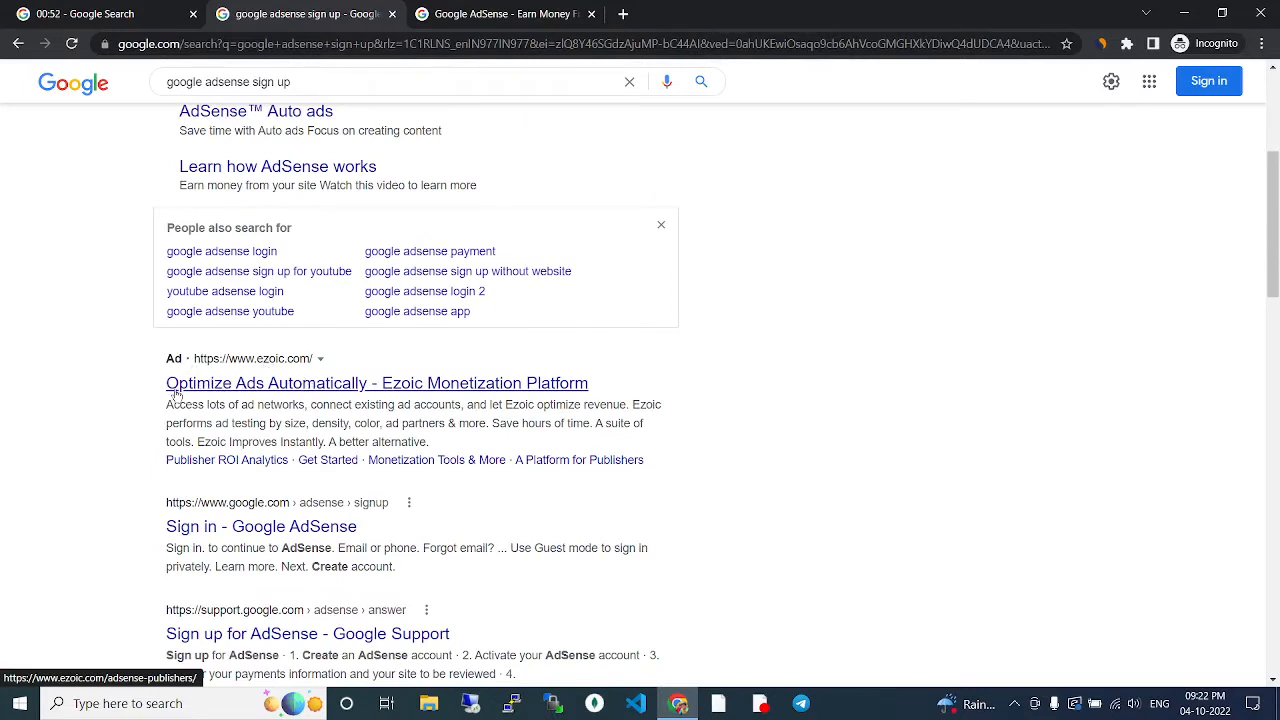
pyautogui.moveTo(453, 382)
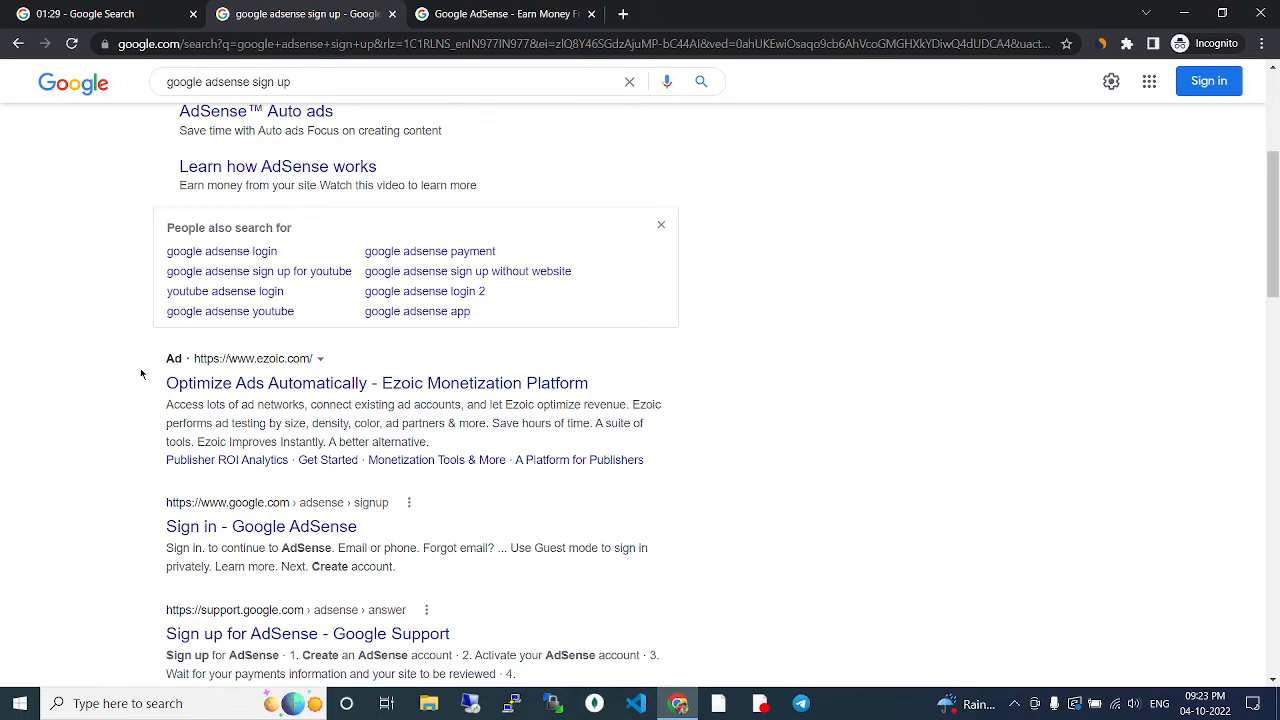
pyautogui.scroll(3)
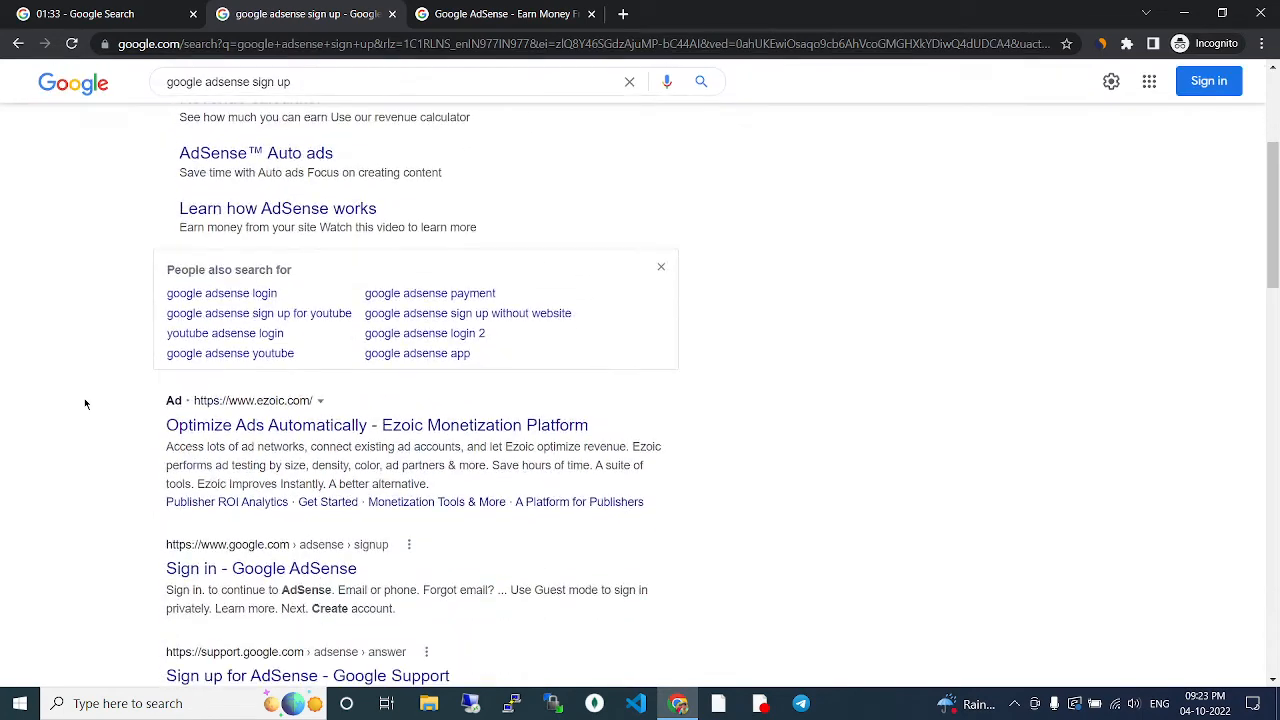
pyautogui.scroll(3)
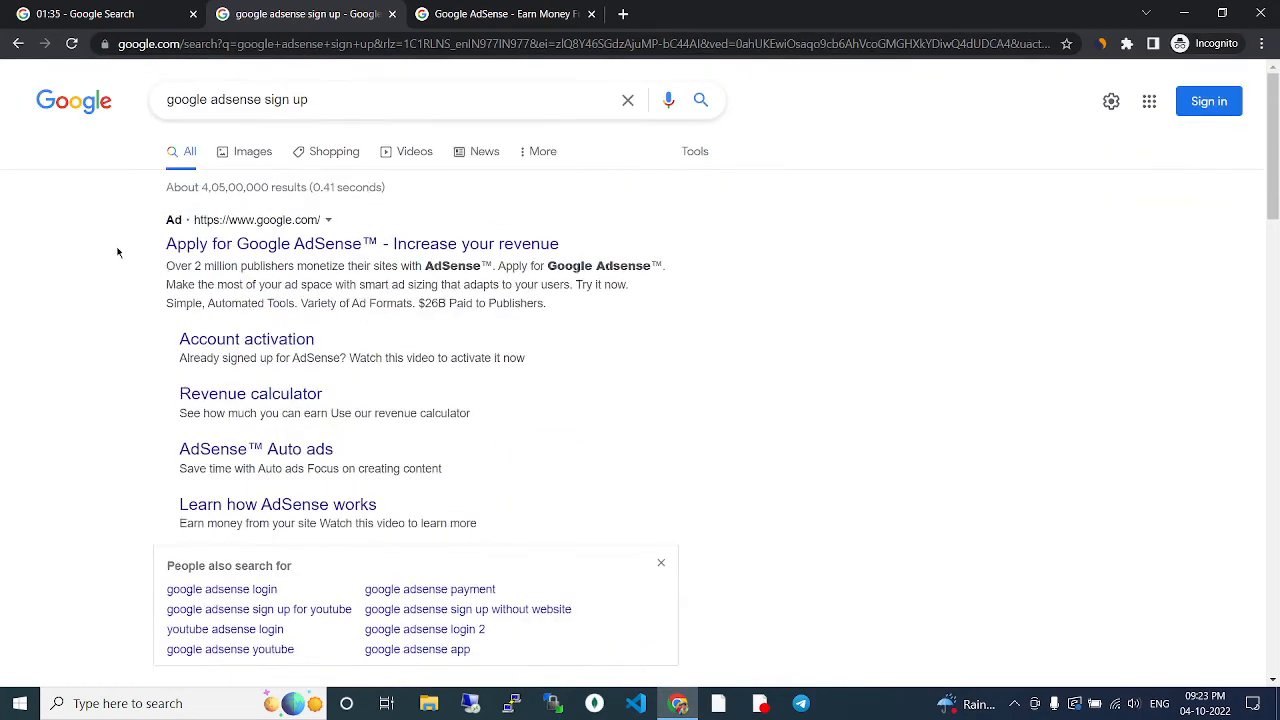